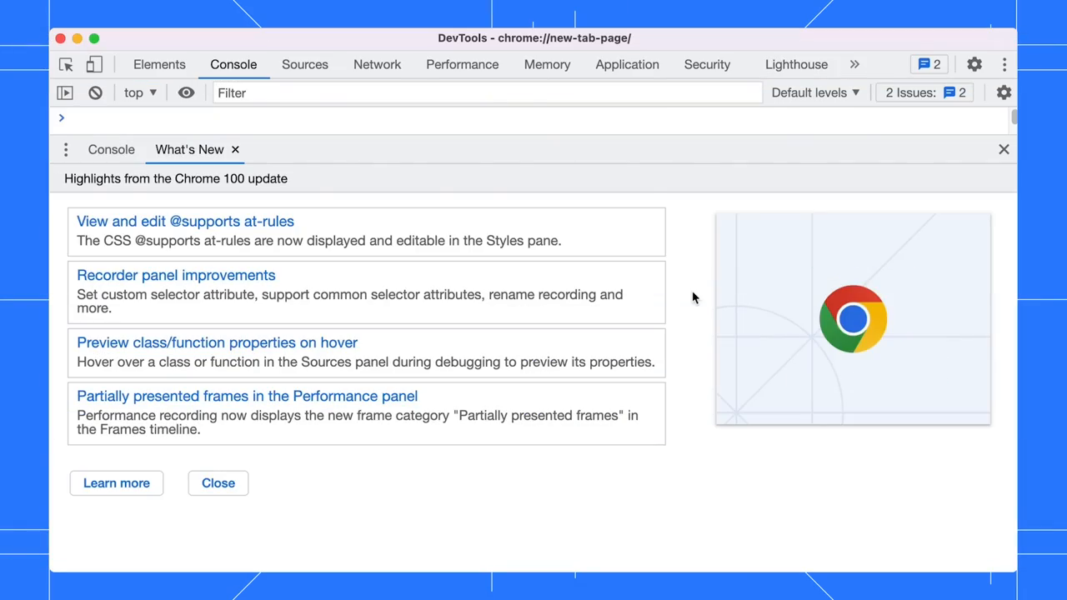
click(851, 318)
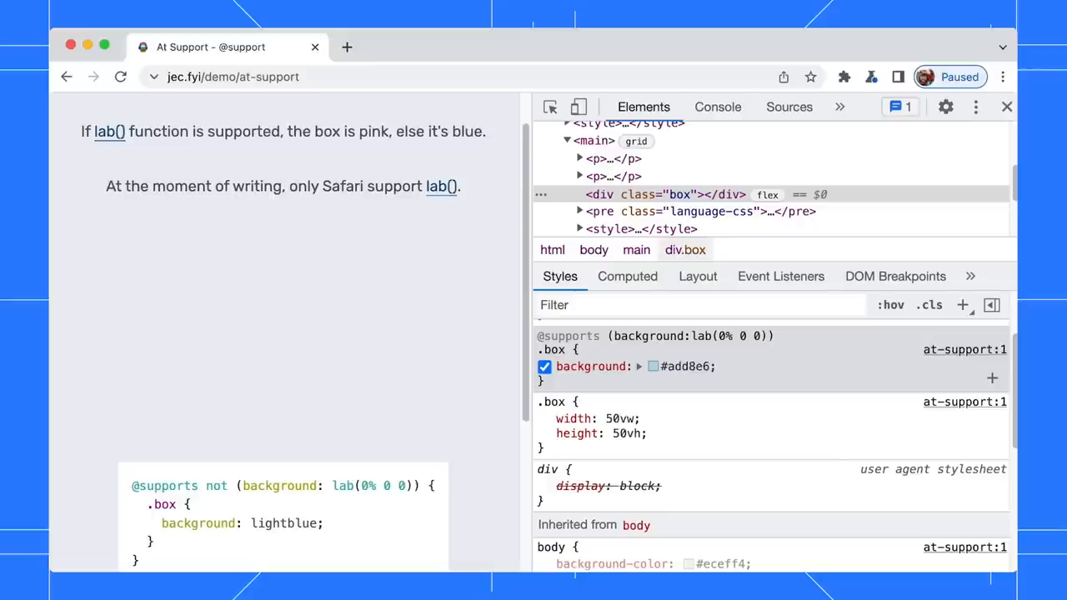
double_click(691, 335)
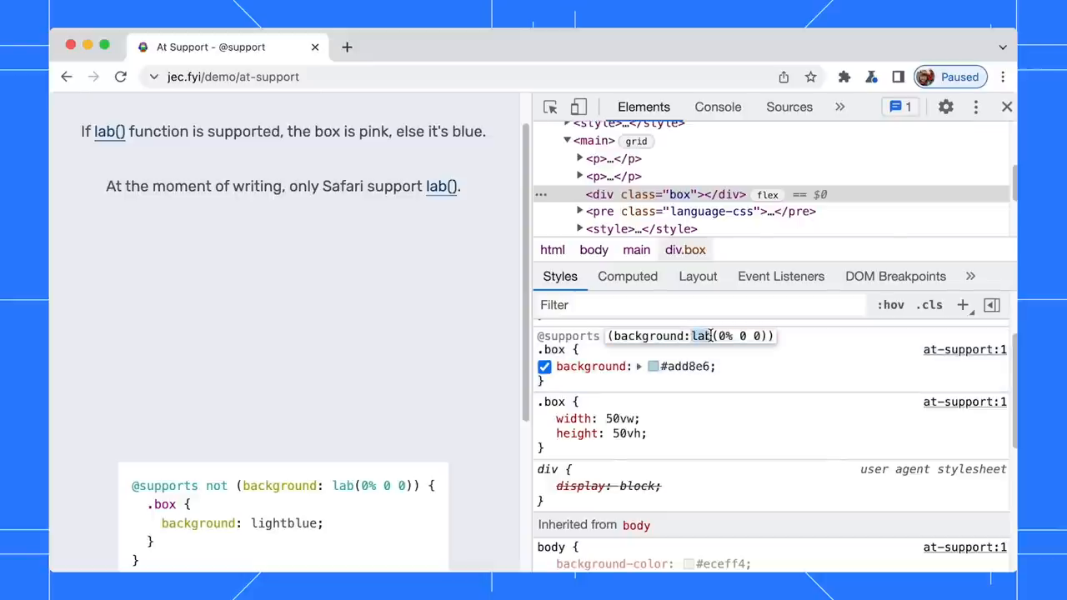
text(rgb)
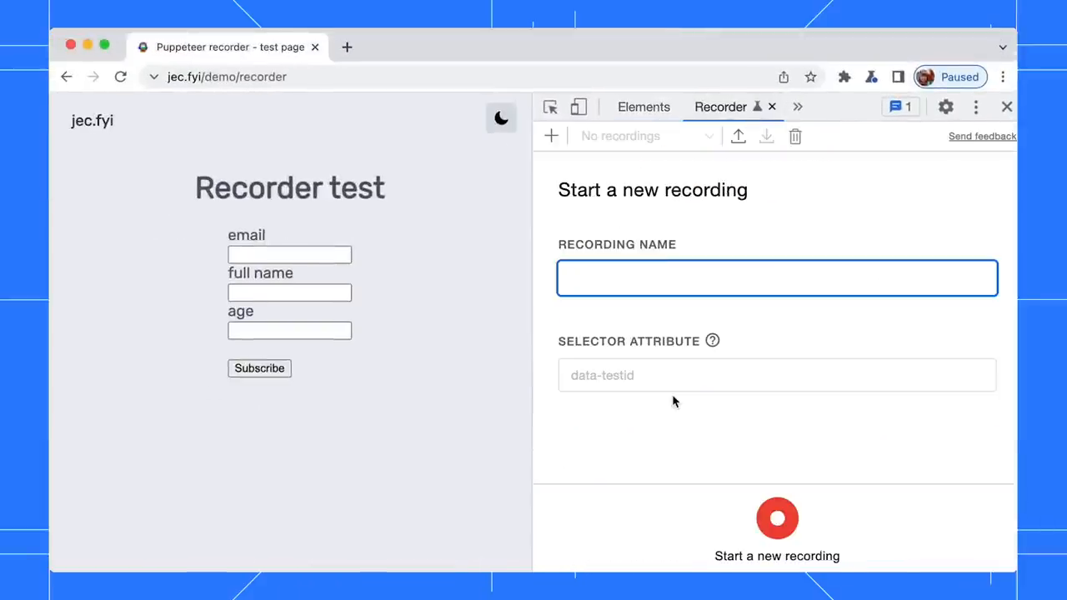
Step: Start the 'form' recording and interact with the email field
click(777, 517)
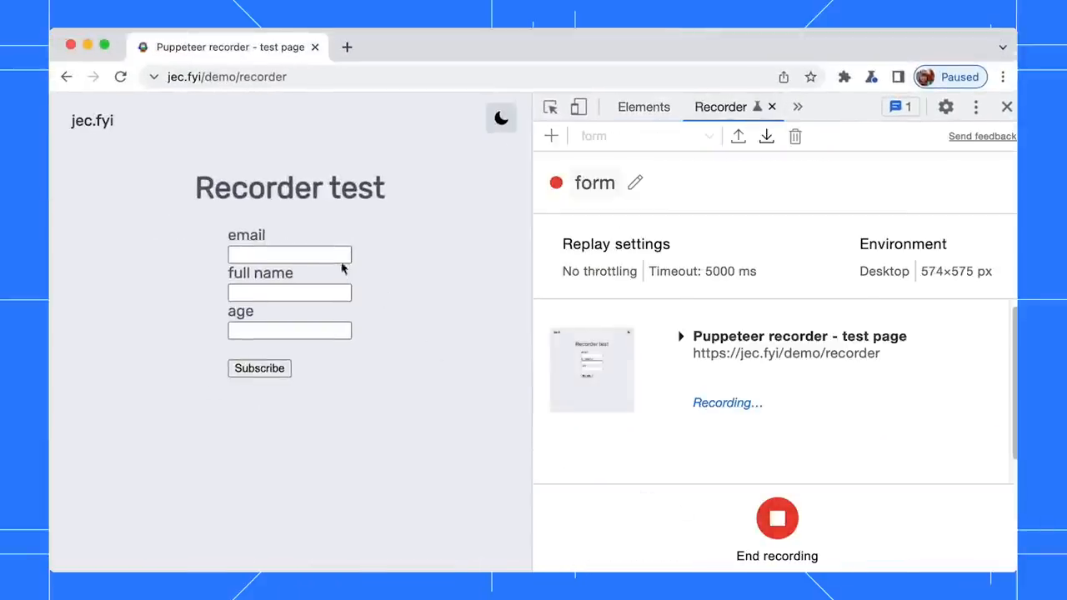
click(775, 517)
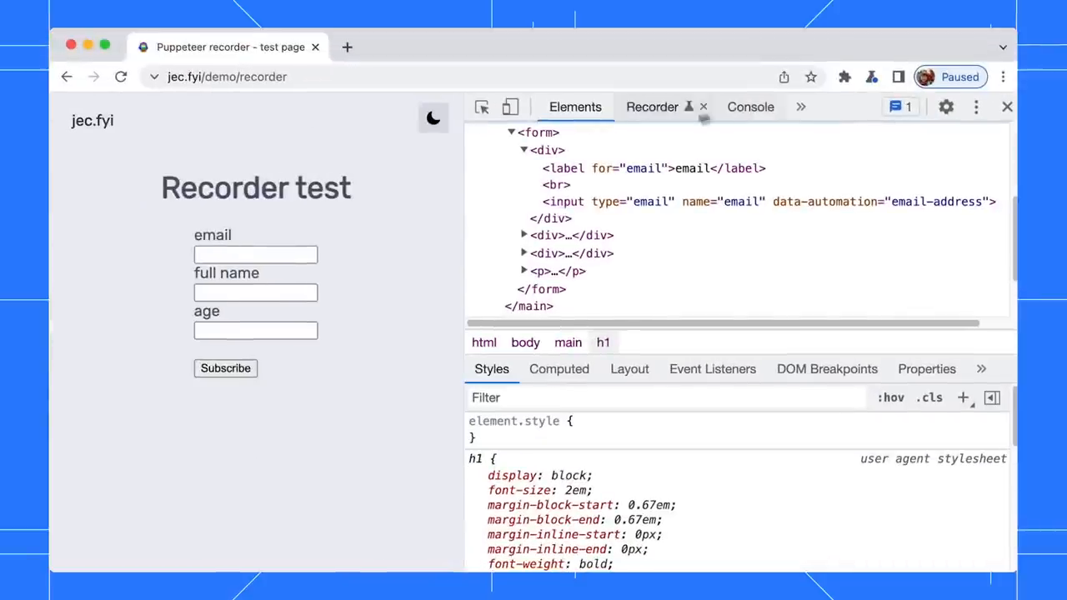
Step: Record 'form2' with data-automation selectors, clicking the email field, then stop
click(651, 107)
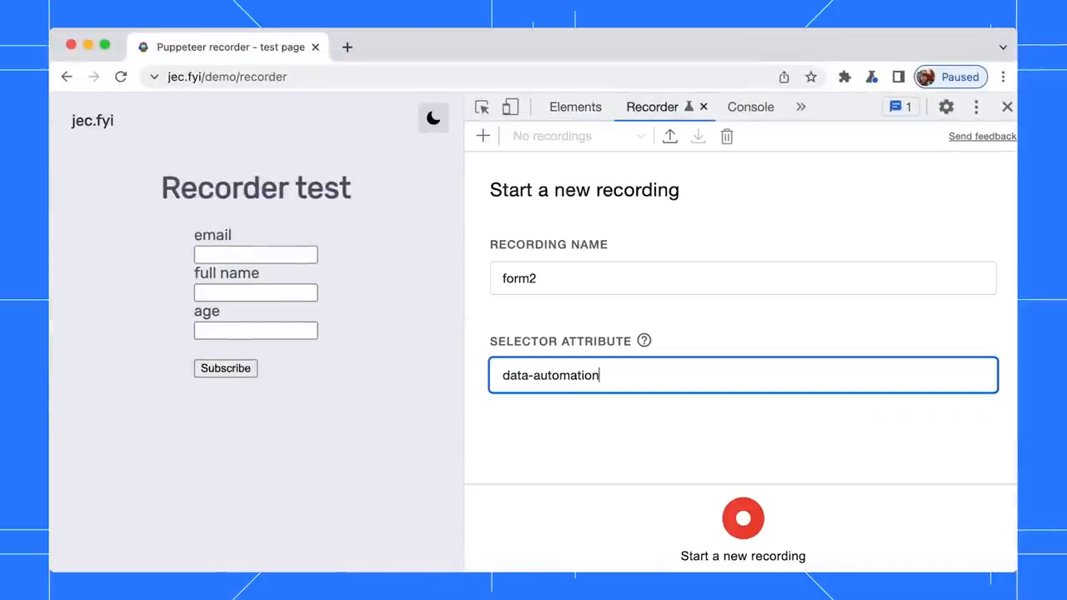
click(743, 518)
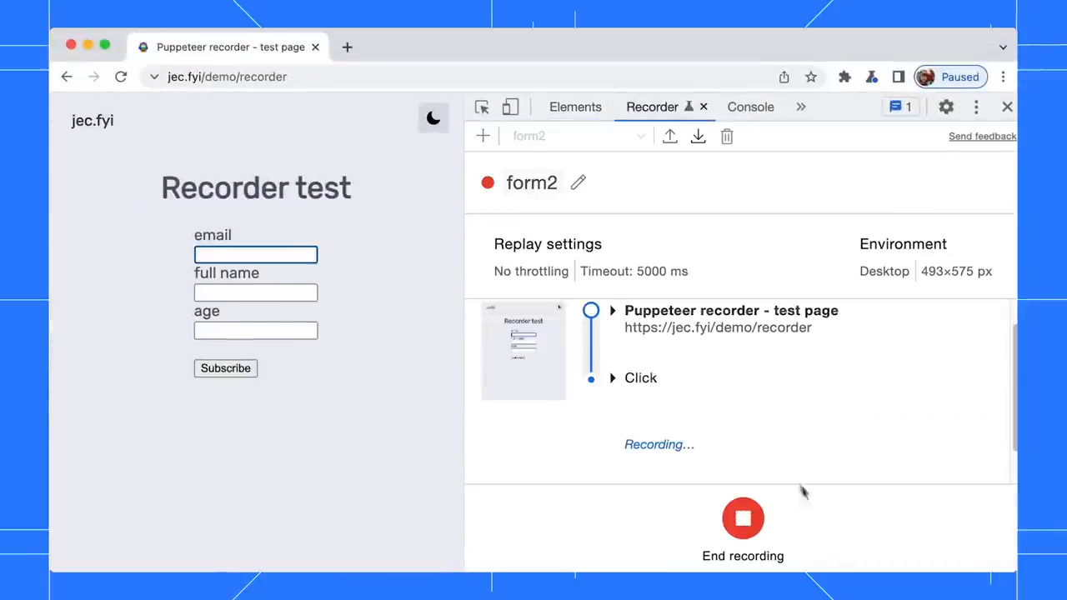
click(741, 517)
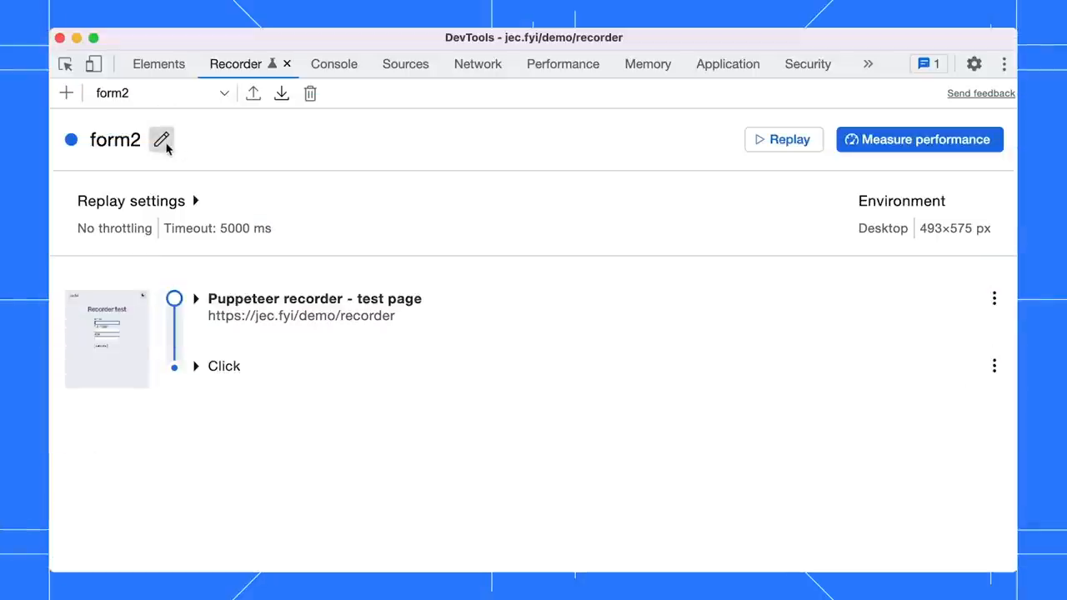
Step: Rename the form2 recording to 'form edit' and confirm
text(form ed)
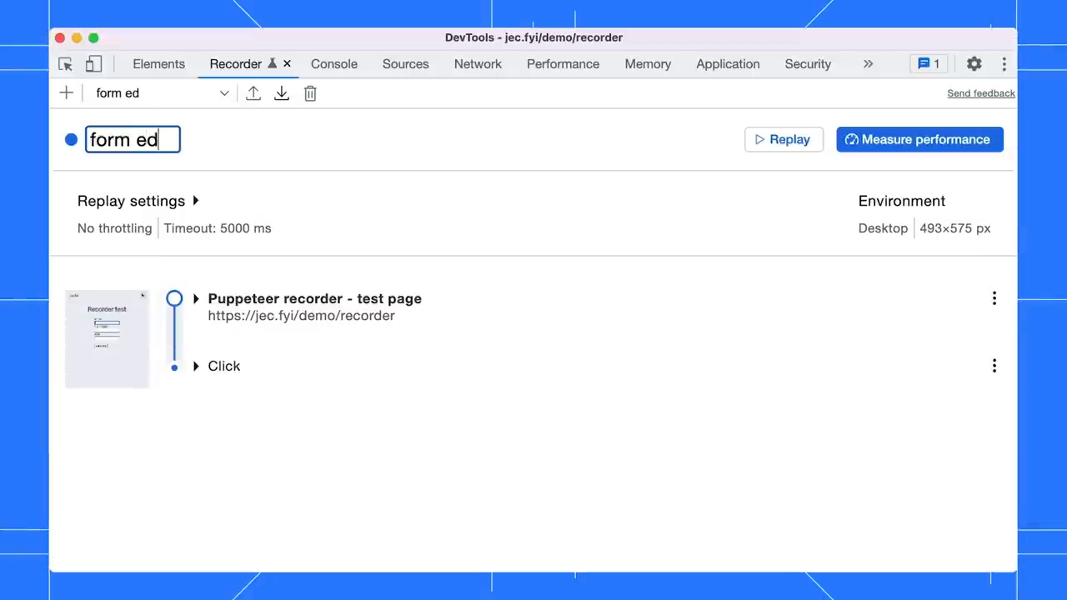
text(it)
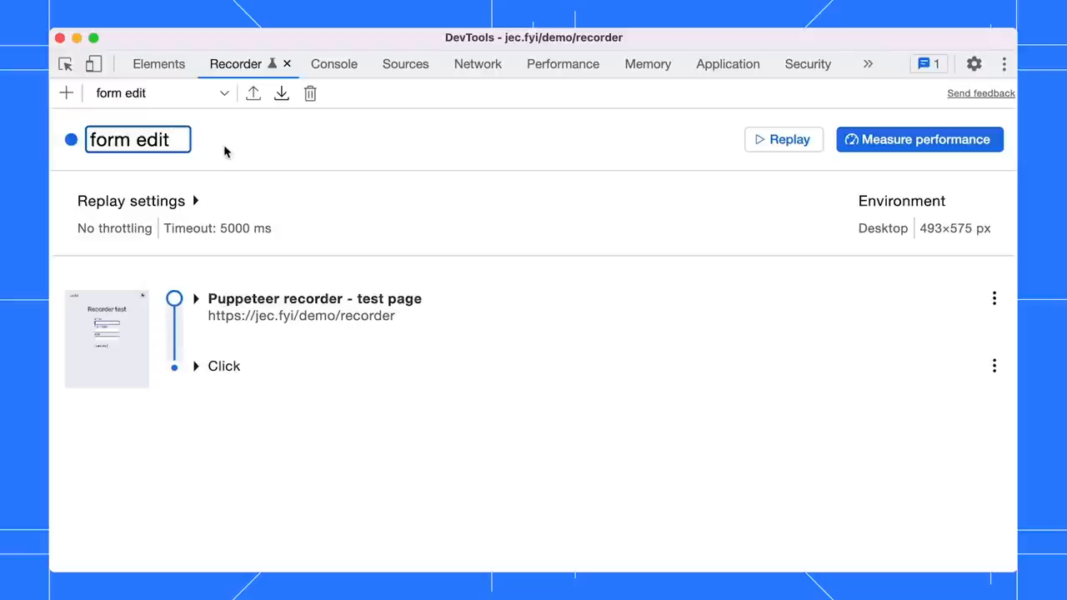
click(304, 63)
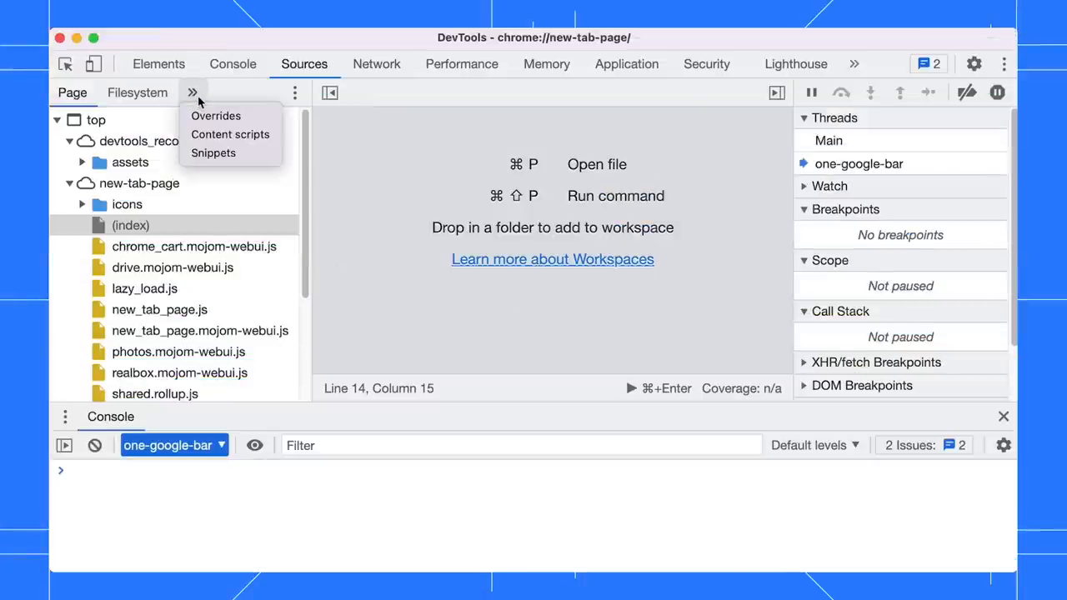
Step: Open the Snippets list in the Sources panel
click(213, 152)
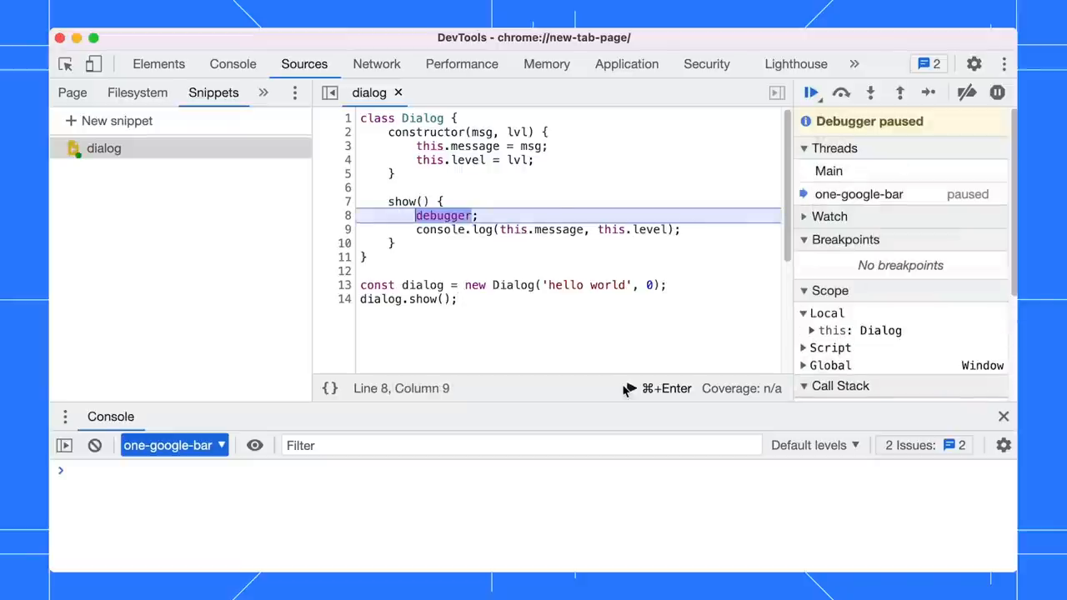
mouse_move(514, 285)
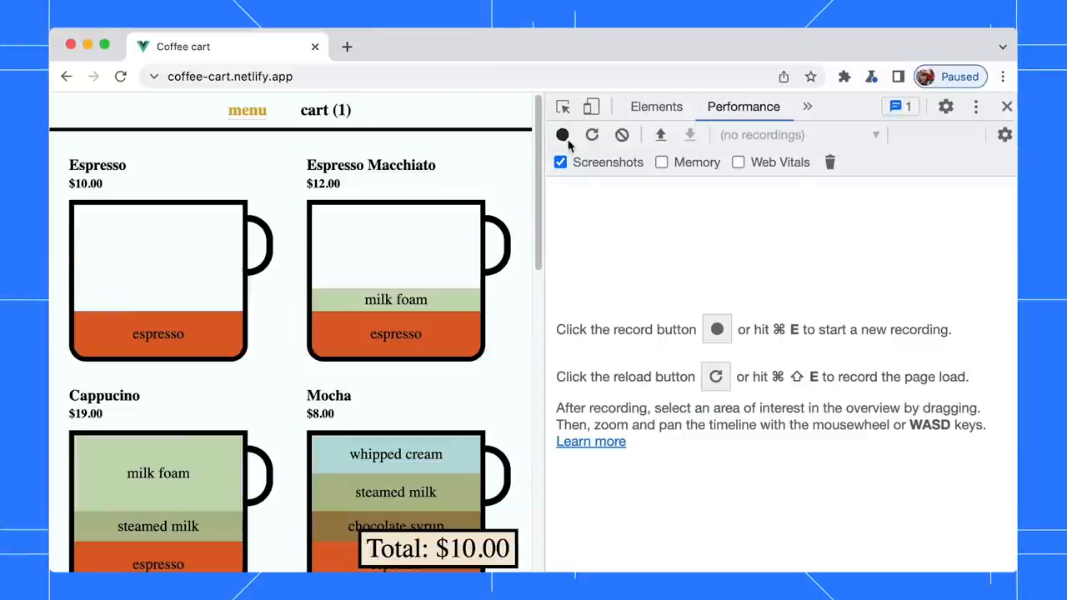
Step: Profile opening Payment details from the cart Total, then stop recording
click(562, 134)
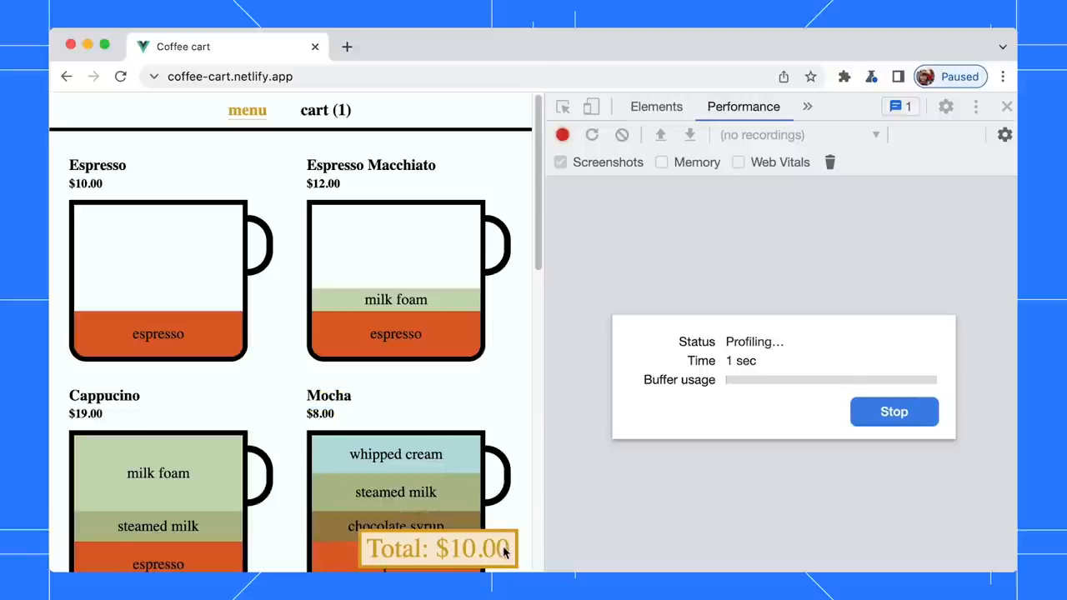
click(438, 548)
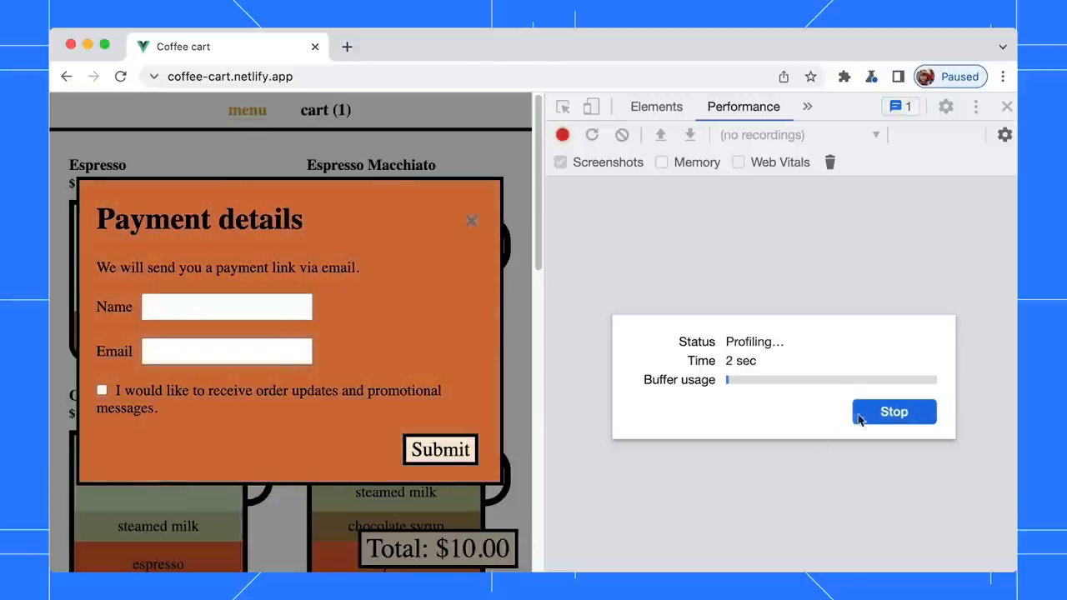
click(893, 410)
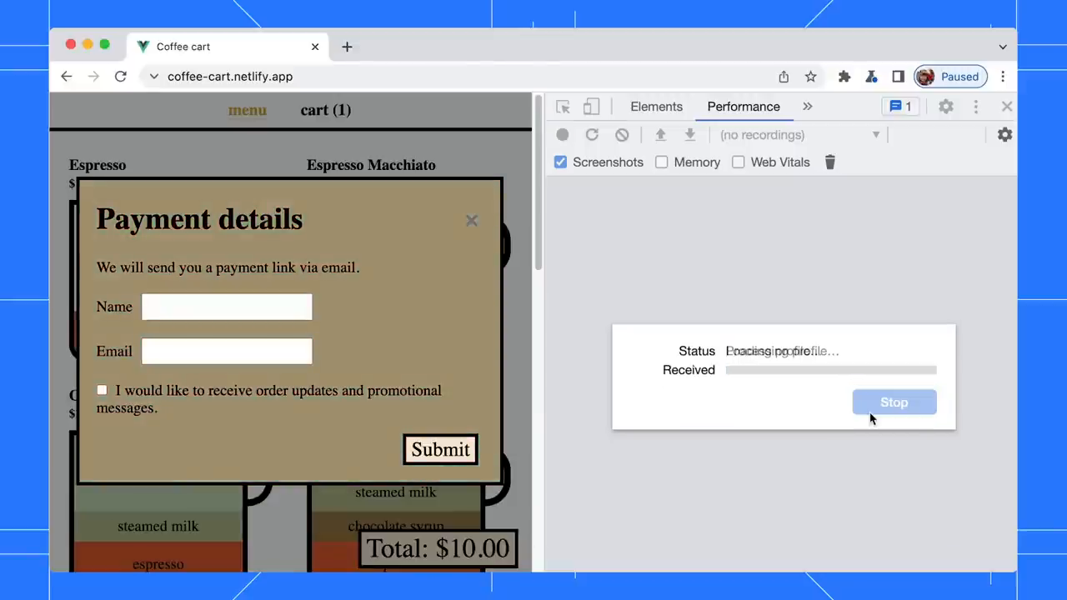
click(894, 401)
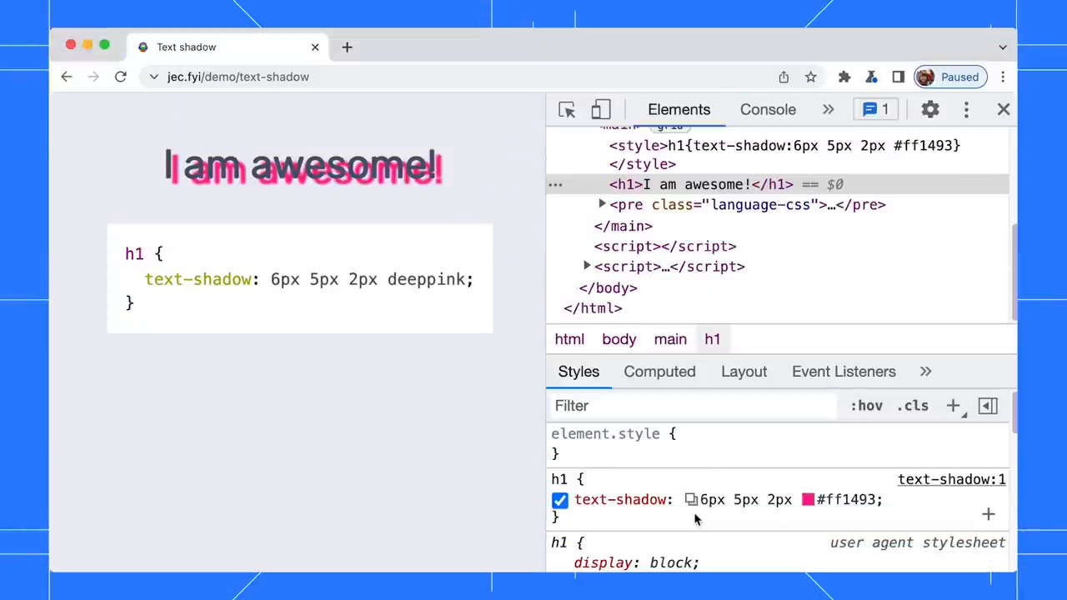
Step: In the shadow editor, set the h1 text-shadow to 4px 12px with 2px blur
click(621, 499)
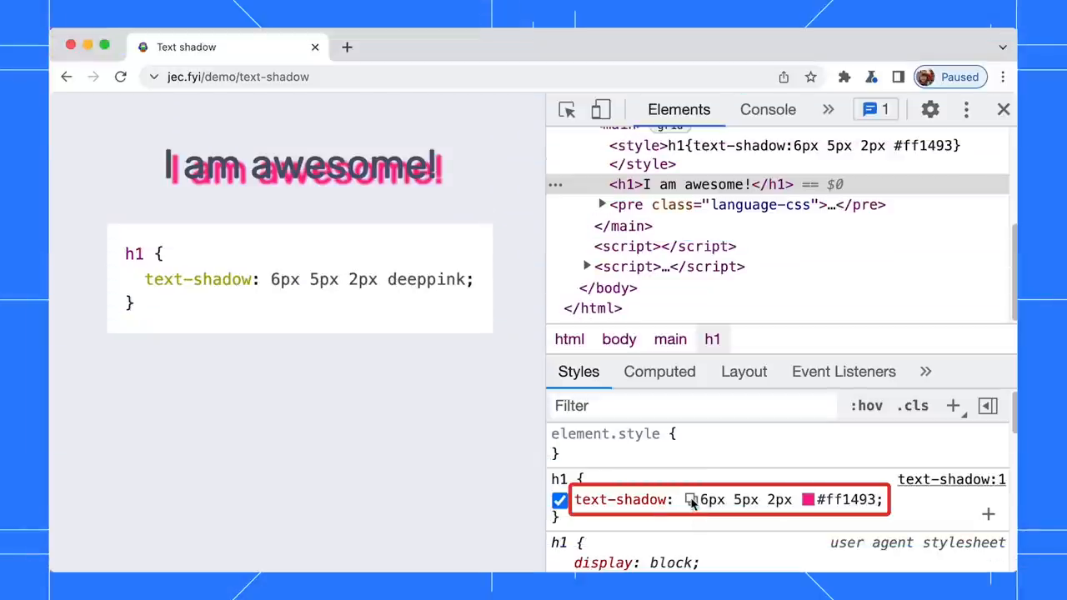
click(690, 499)
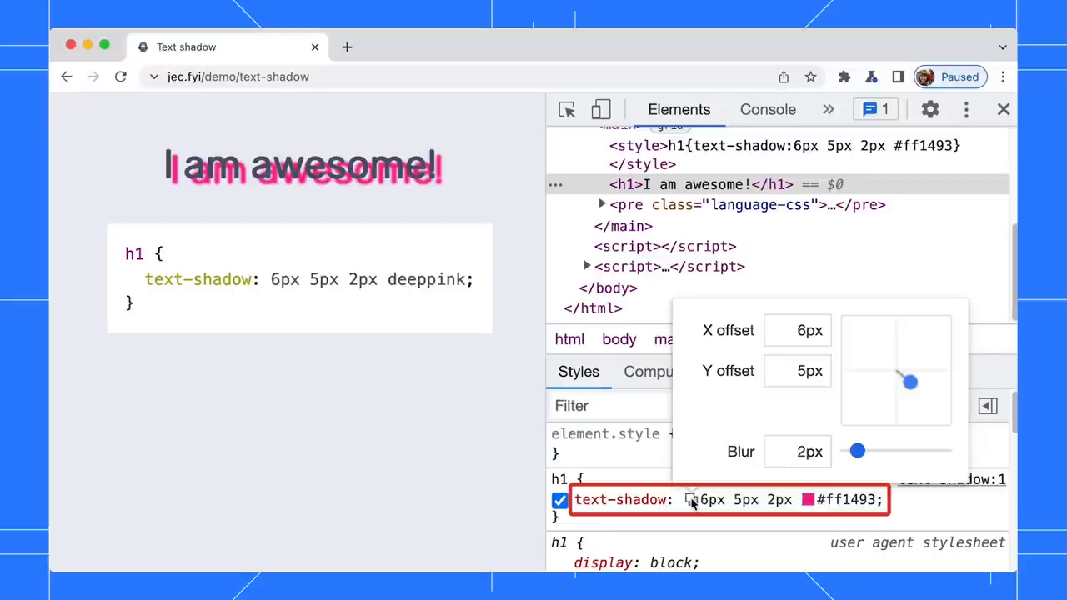
drag(909, 381, 902, 386)
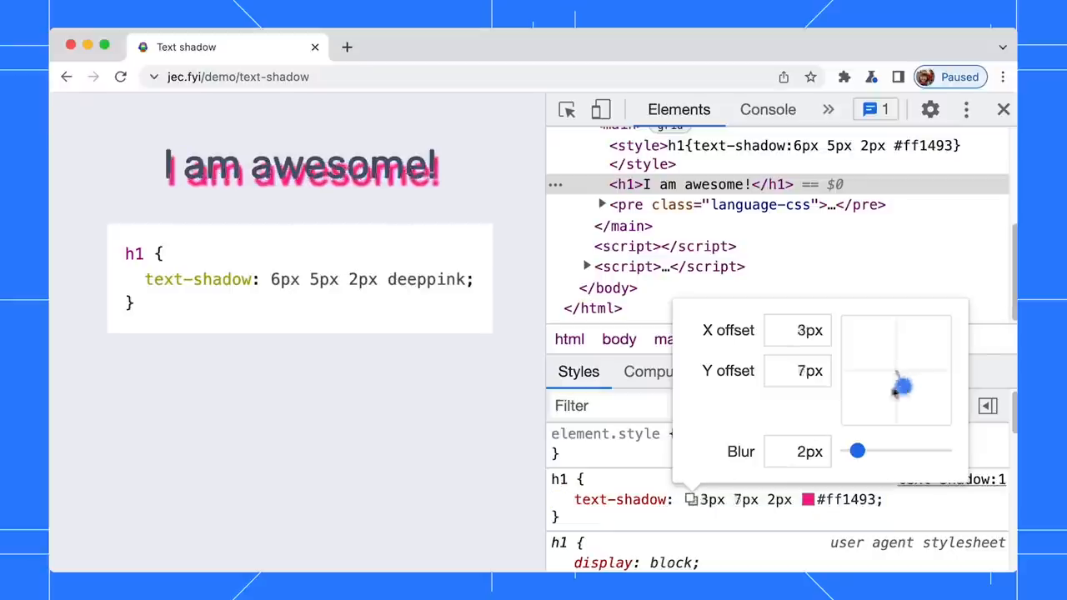
drag(903, 386, 911, 400)
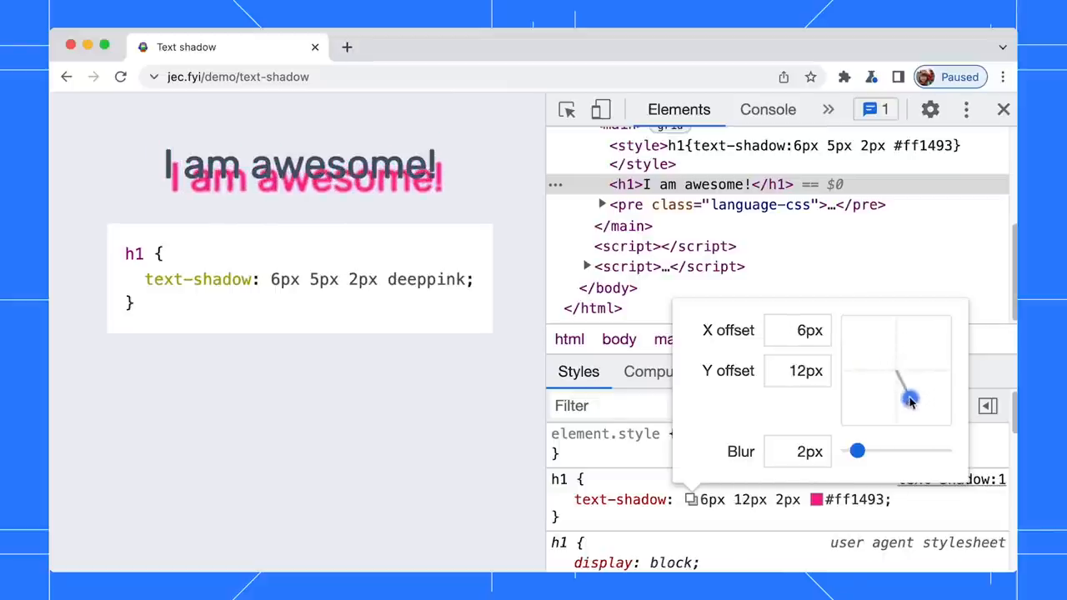
drag(857, 451, 882, 451)
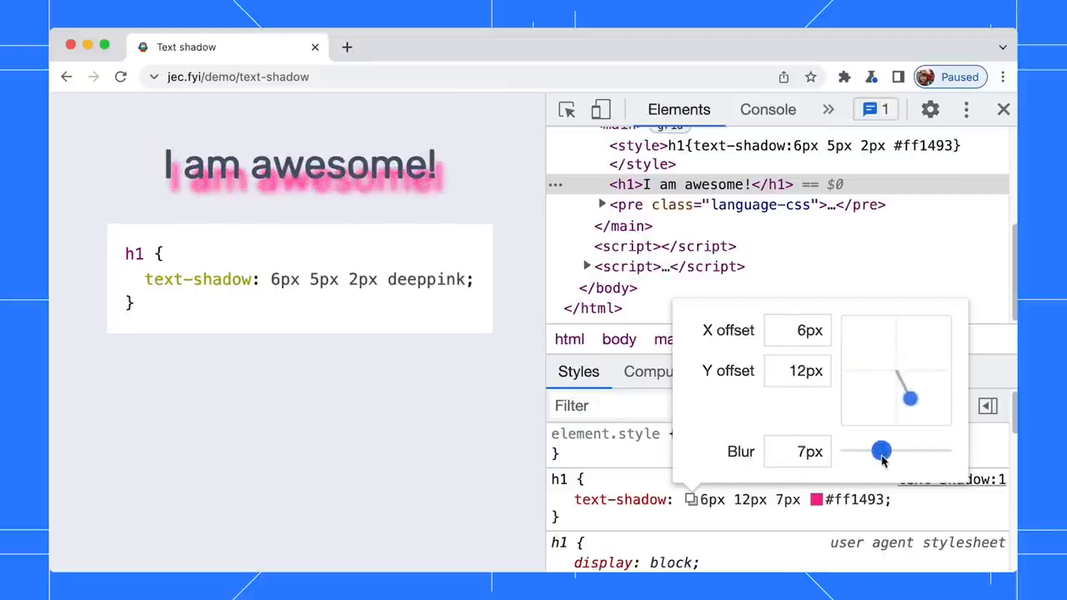
drag(881, 451, 858, 451)
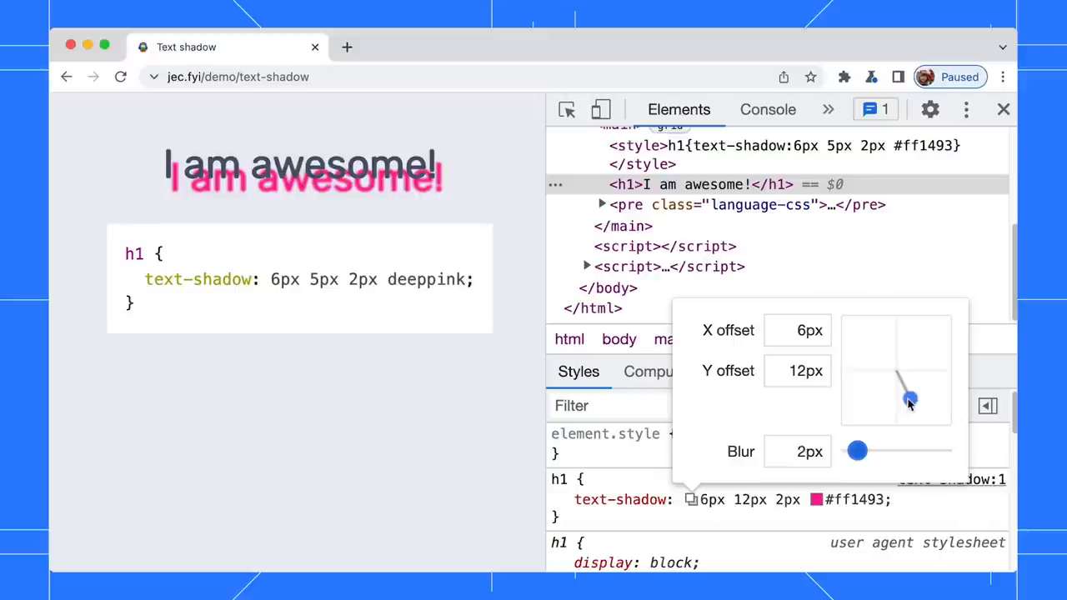
drag(910, 399, 928, 354)
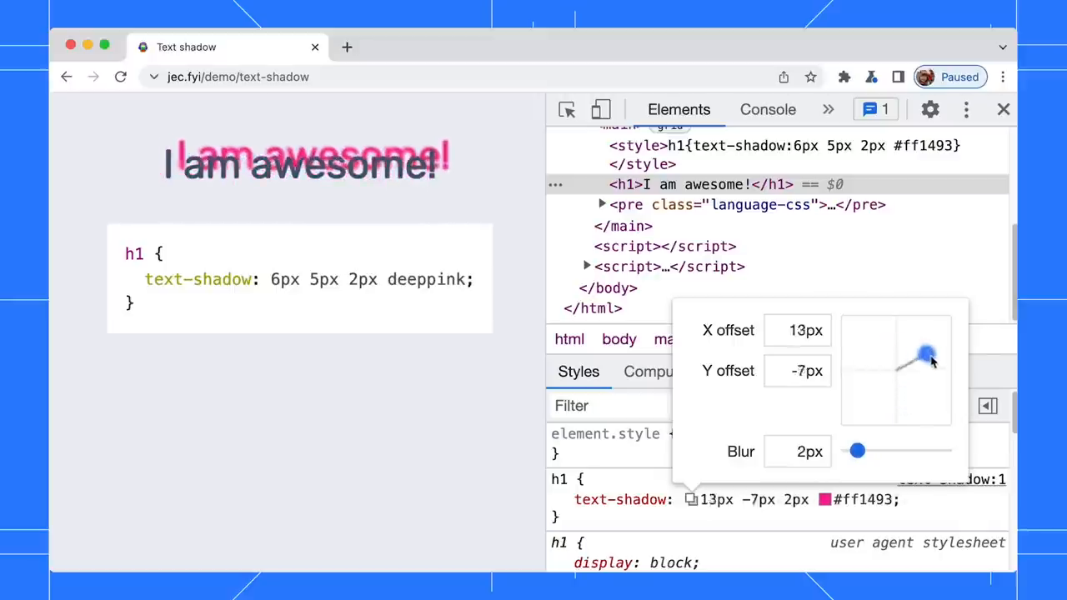
drag(928, 353, 906, 398)
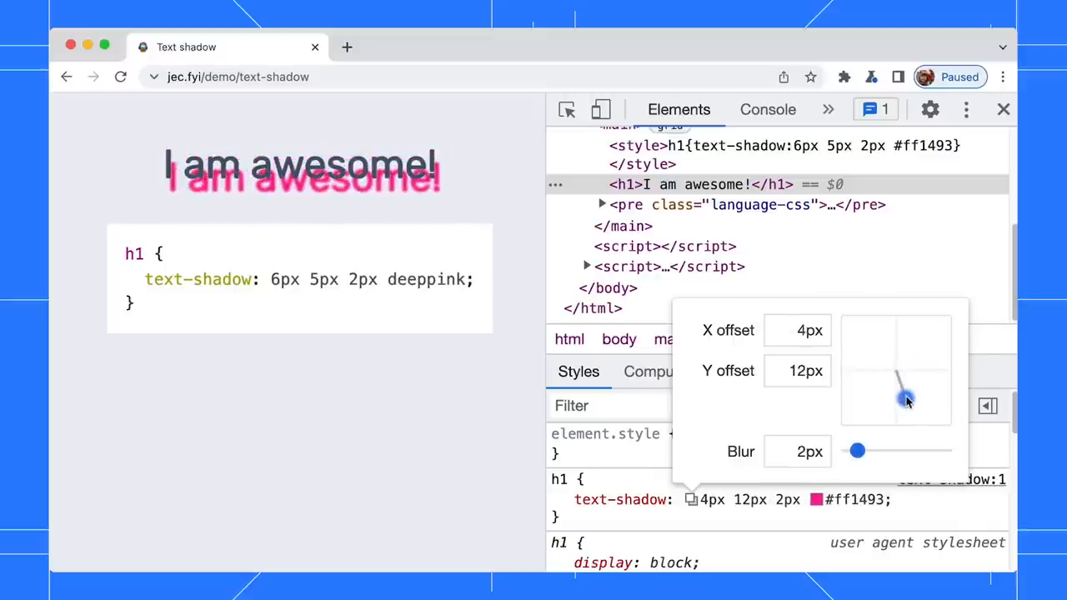